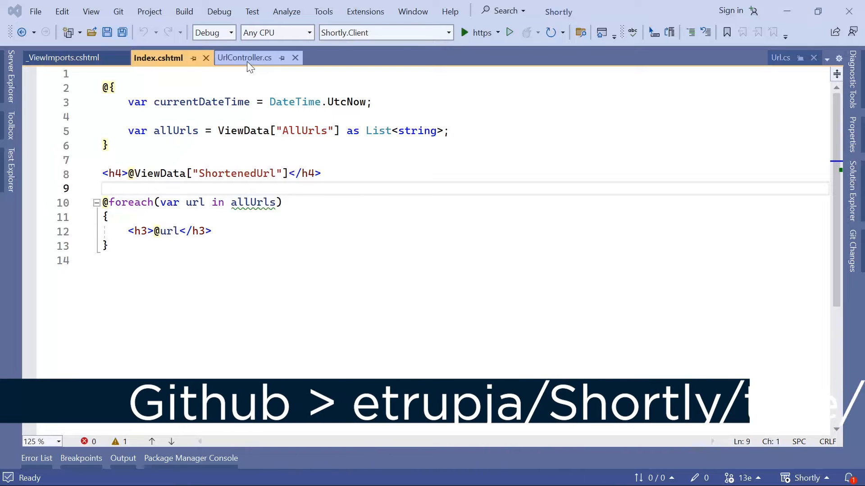
# - Rewrite the Index action so ShortenedUrl and AllUrls are assigned through ViewBag properties, and save
pyautogui.click(244, 58)
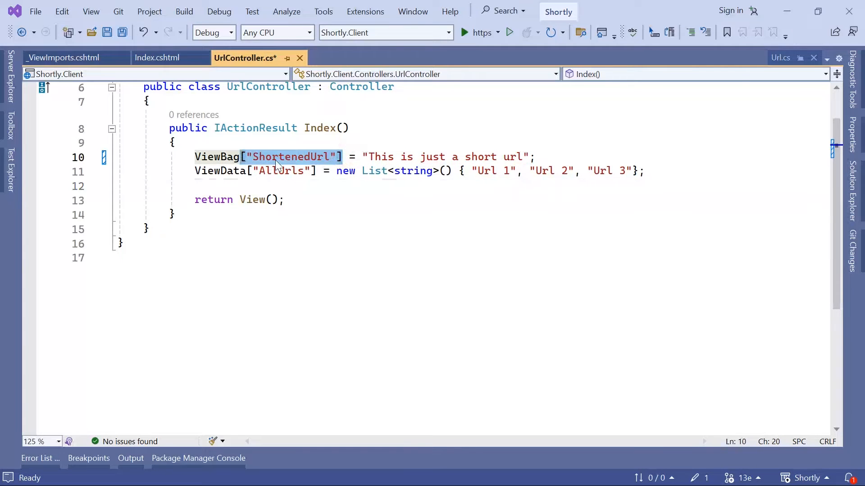
pyautogui.moveTo(292, 157)
pyautogui.write('.')
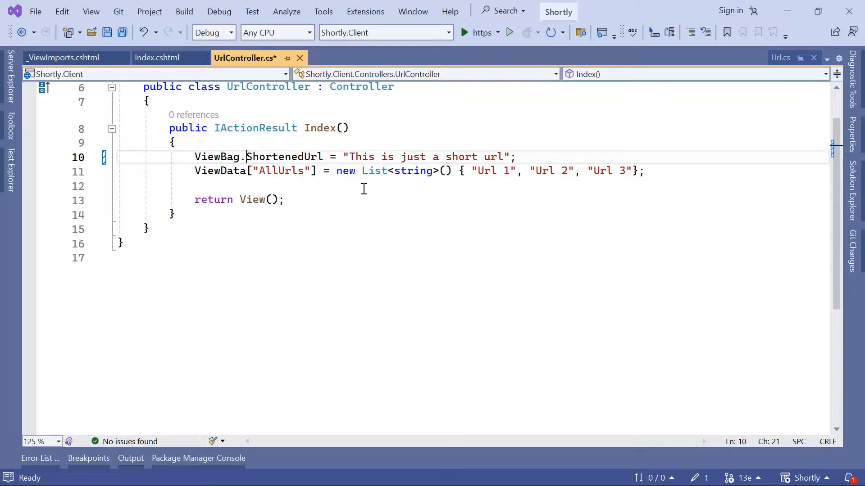
pyautogui.moveTo(221, 171)
pyautogui.write('Bag')
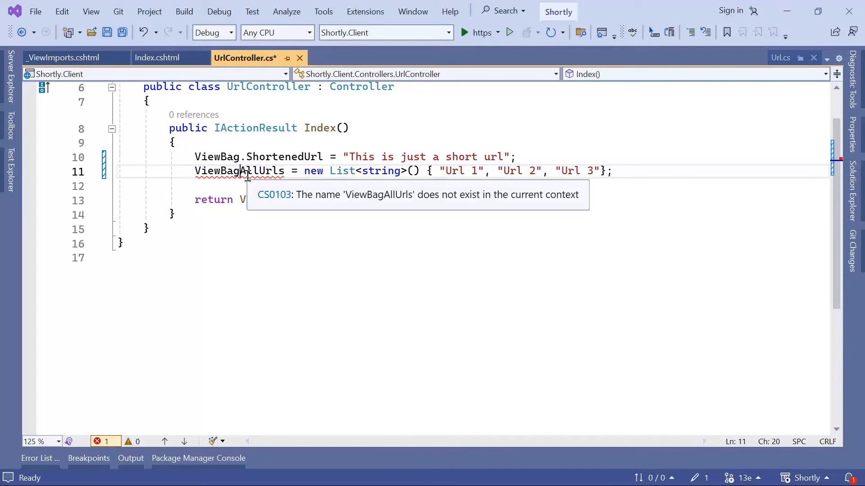
pyautogui.write('.AllUrls = new')
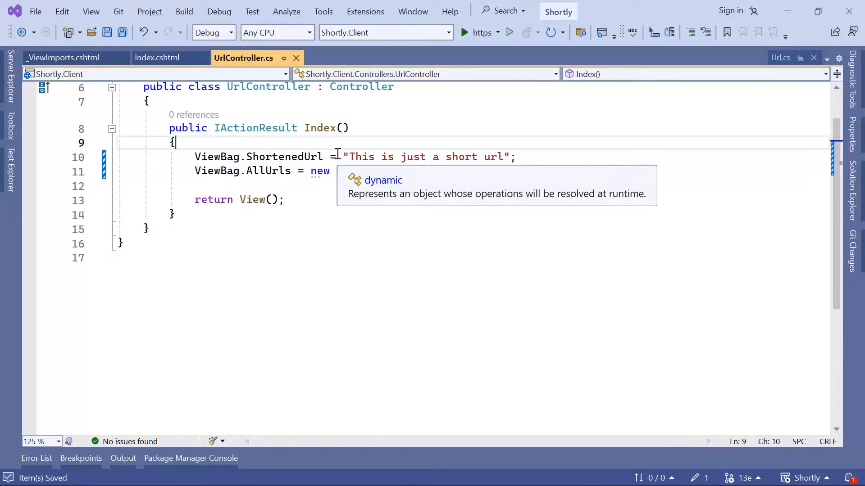
pyautogui.click(158, 57)
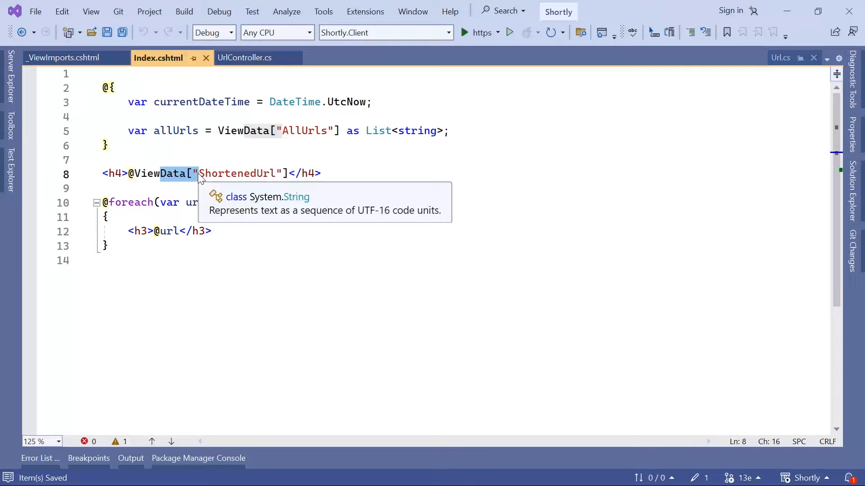
pyautogui.write('ViewBag.')
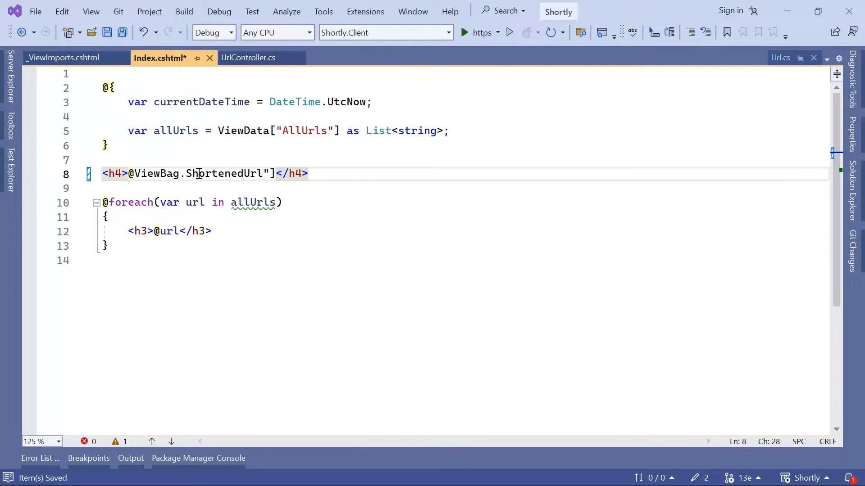
pyautogui.press('Backspace')
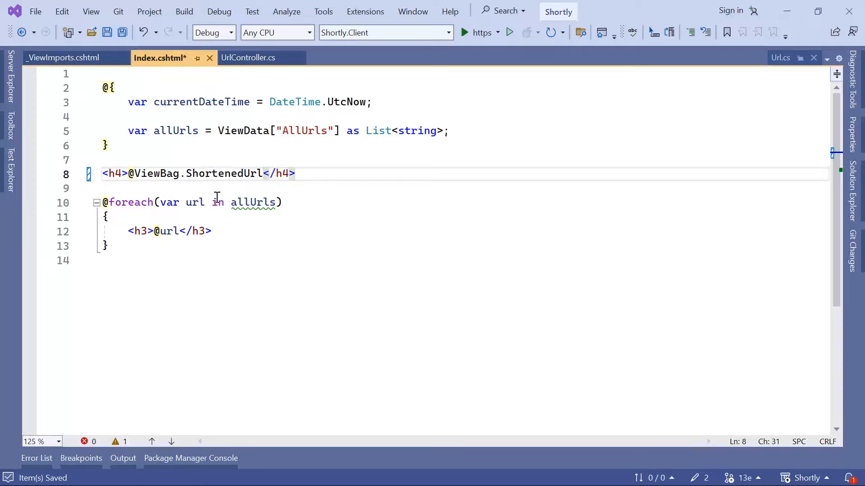
pyautogui.moveTo(244, 130)
pyautogui.write('@')
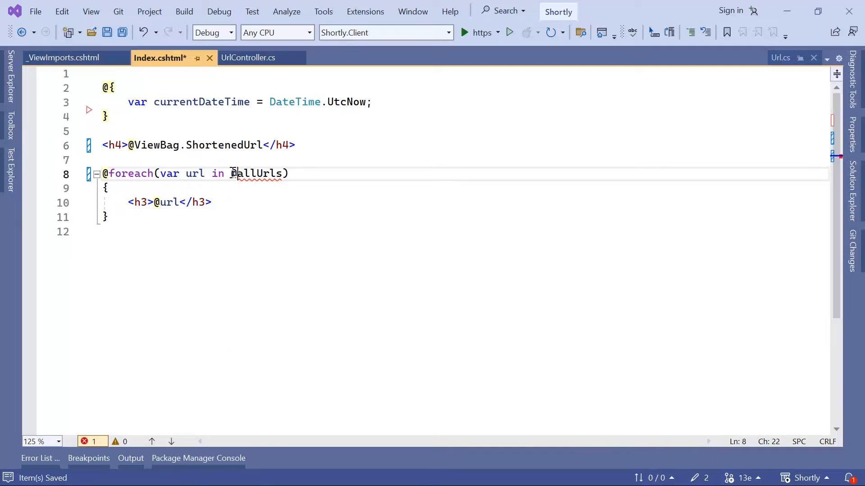
pyautogui.write('ViewBag.')
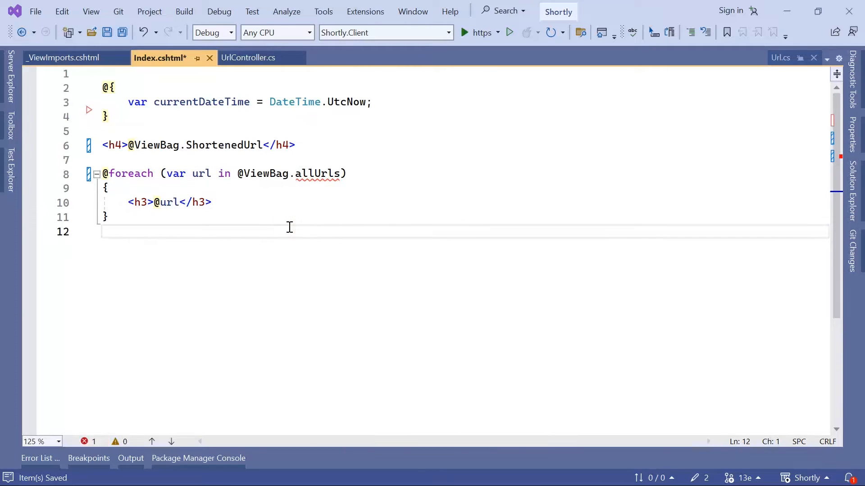
pyautogui.press('ctrl+s')
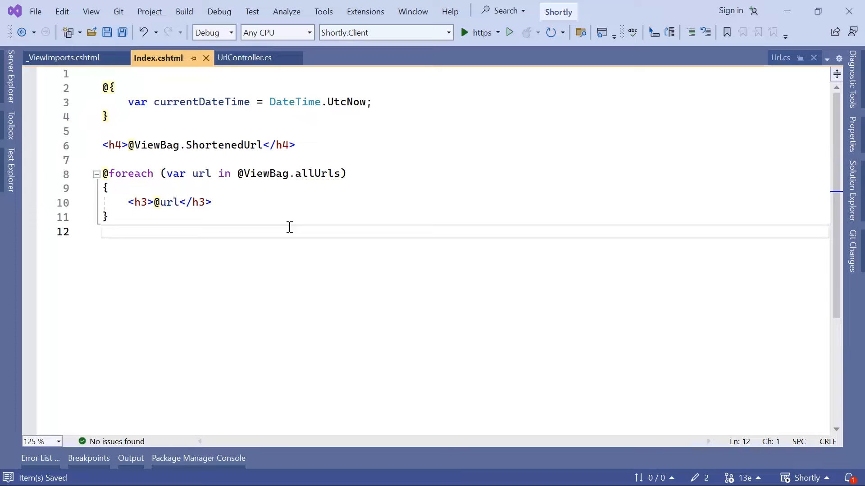
# - Build and run the app with the https launch profile
pyautogui.click(465, 32)
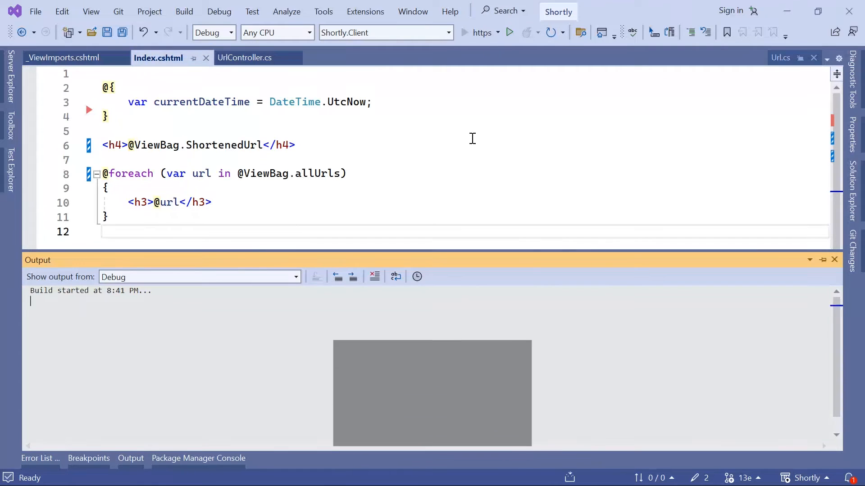